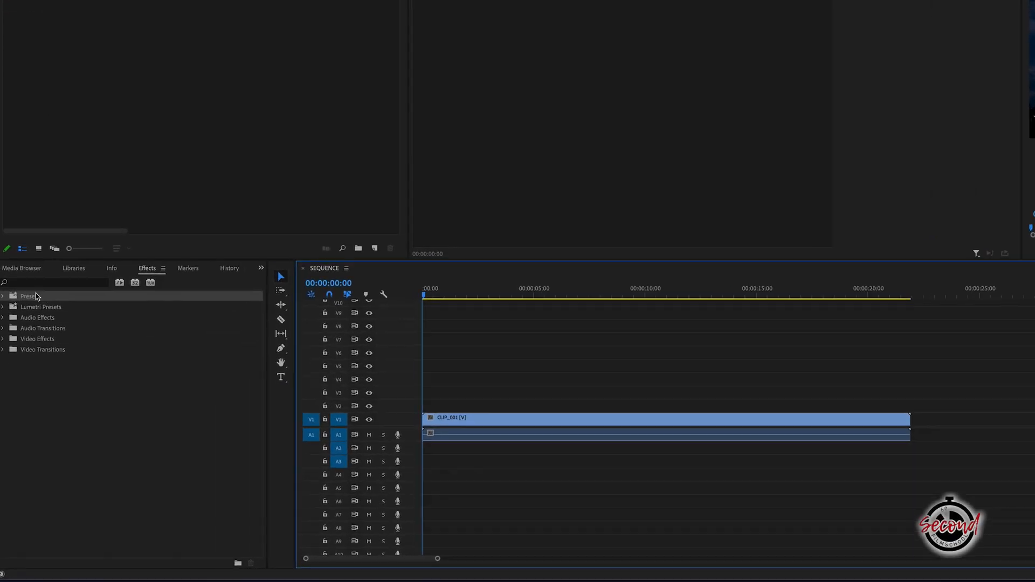
Import the CUSTOM_GRADE.prfpset preset file into the Effects panel's Presets folder
right_click(29, 296)
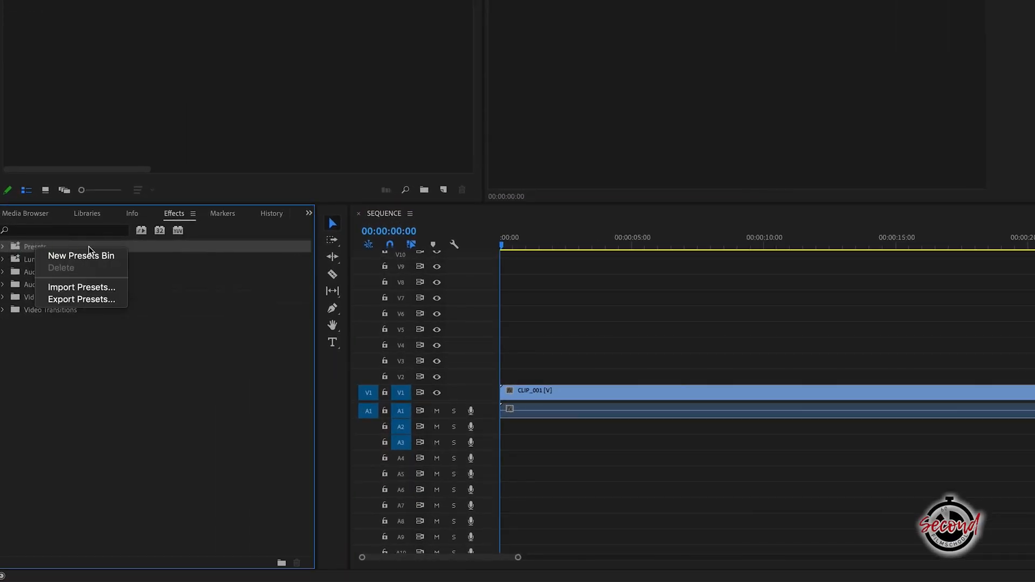
mouse_move(80, 287)
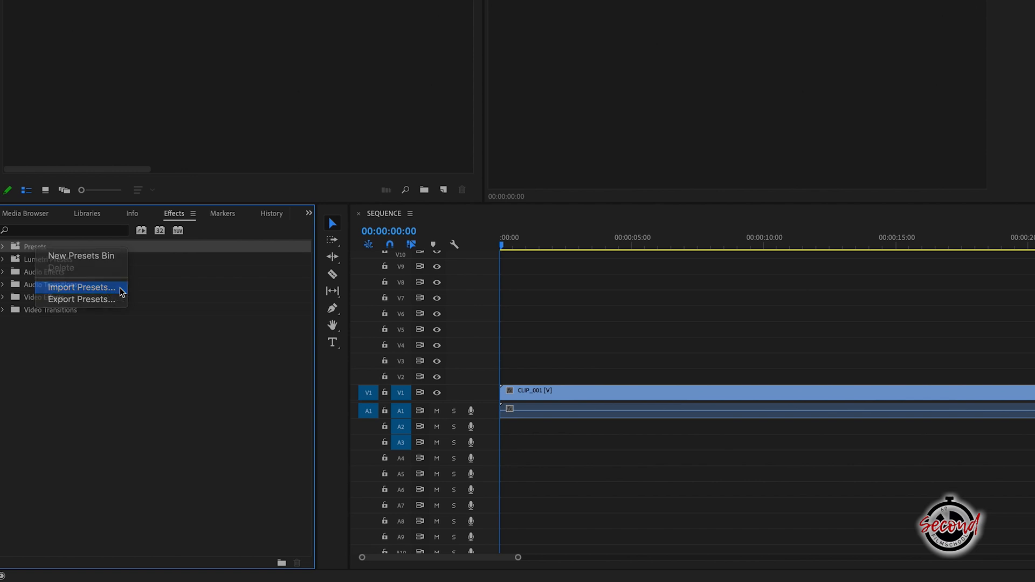
click(80, 288)
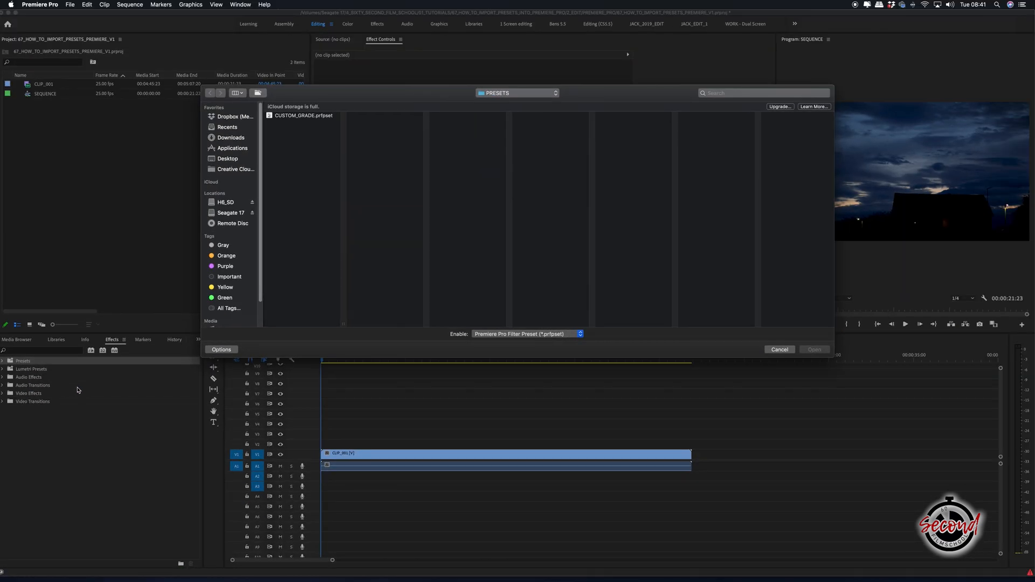
mouse_move(288, 121)
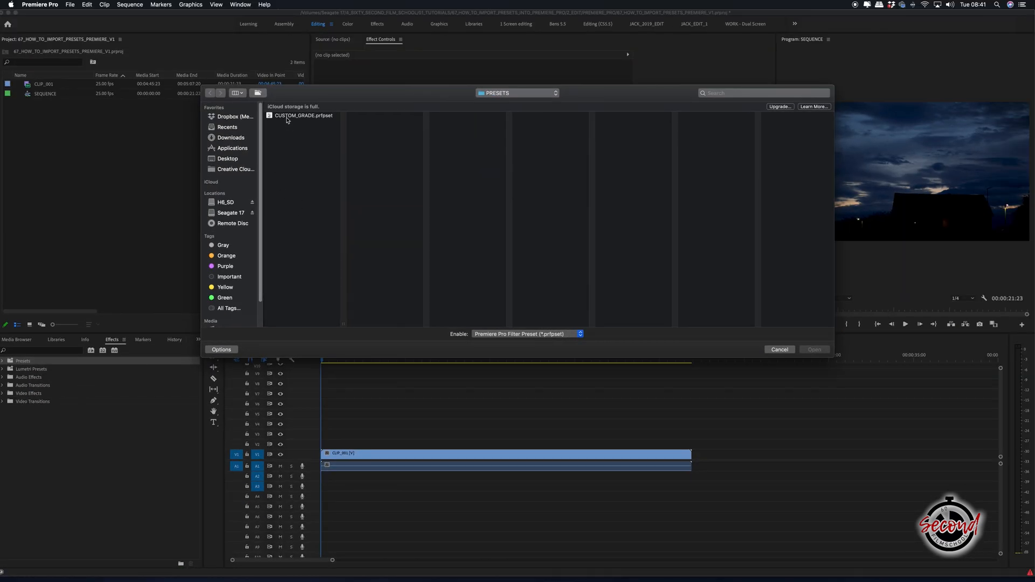
click(780, 349)
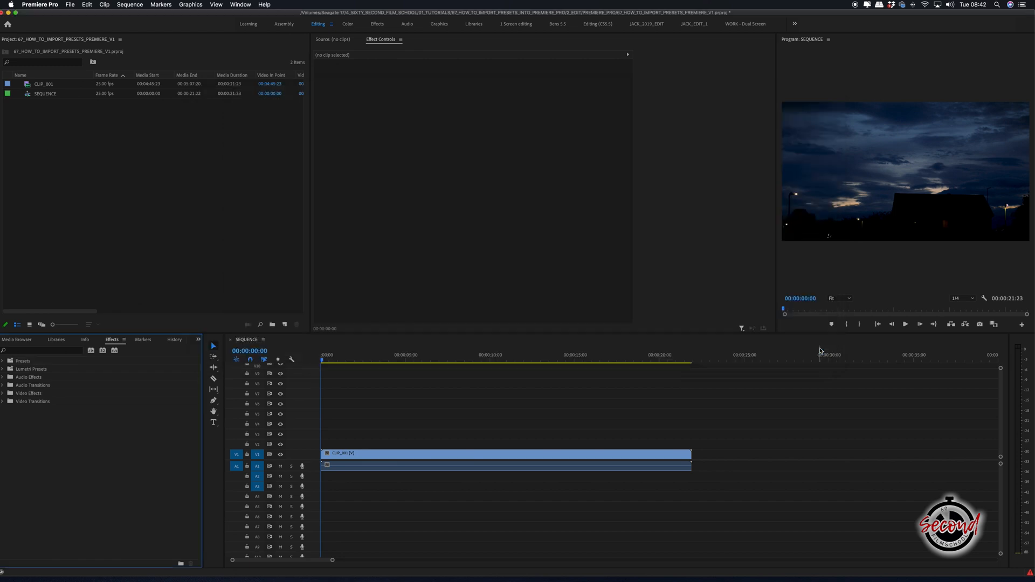
Select CLIP_001 to view its Lumetri Color grade (temperature -34, tint 15, exposure 0.8, blacks -10)
click(4, 361)
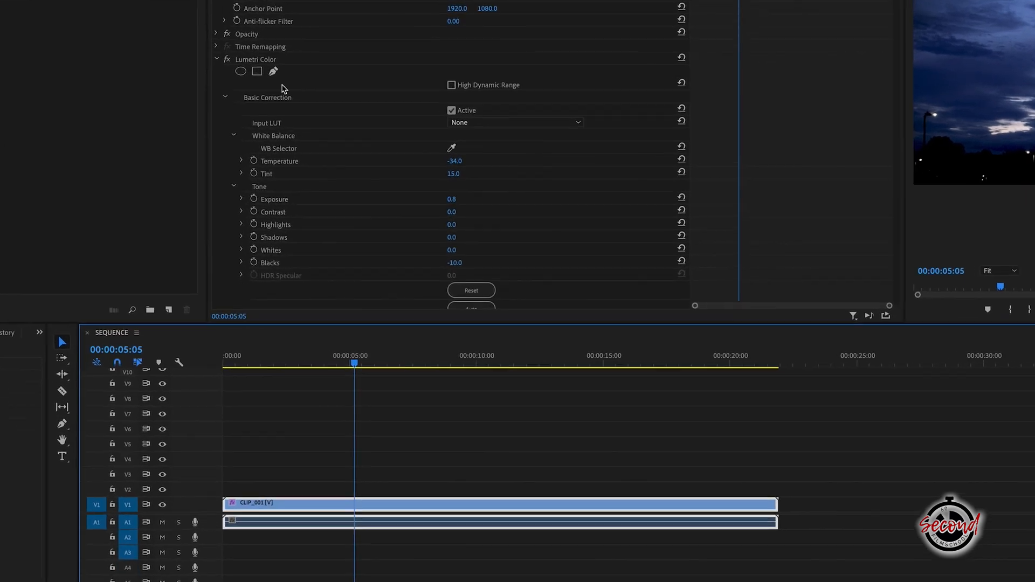
Save CLIP_001's Lumetri Color effect as a preset named COLOR_GRADE_PRESET
right_click(255, 59)
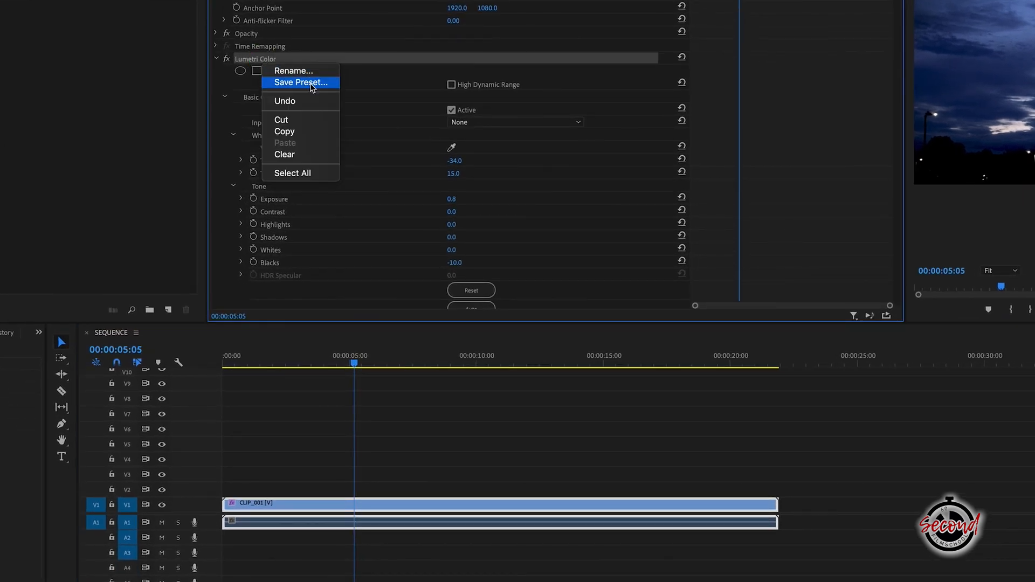
click(301, 82)
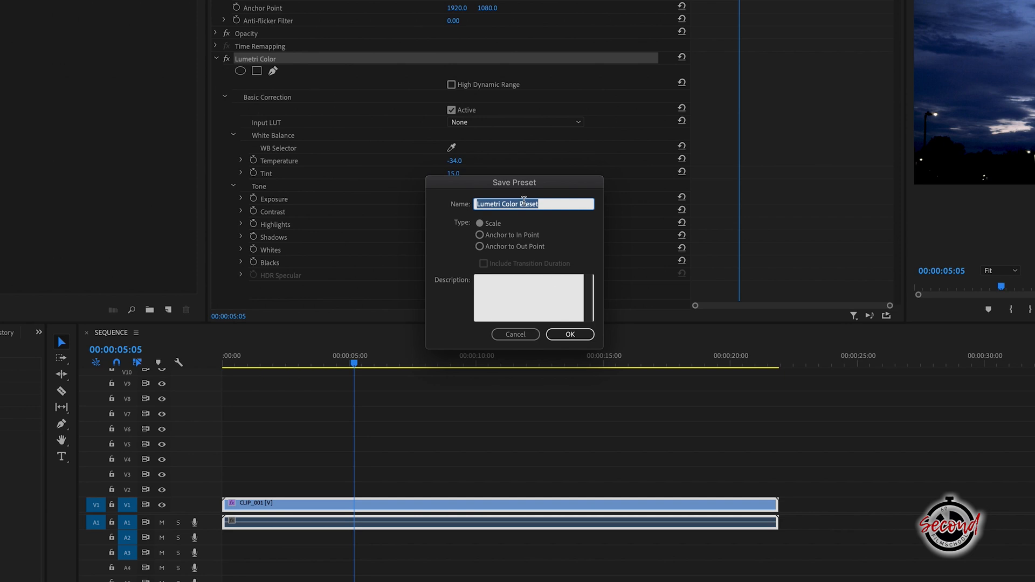
text(COLOR_GRADE_PRESET)
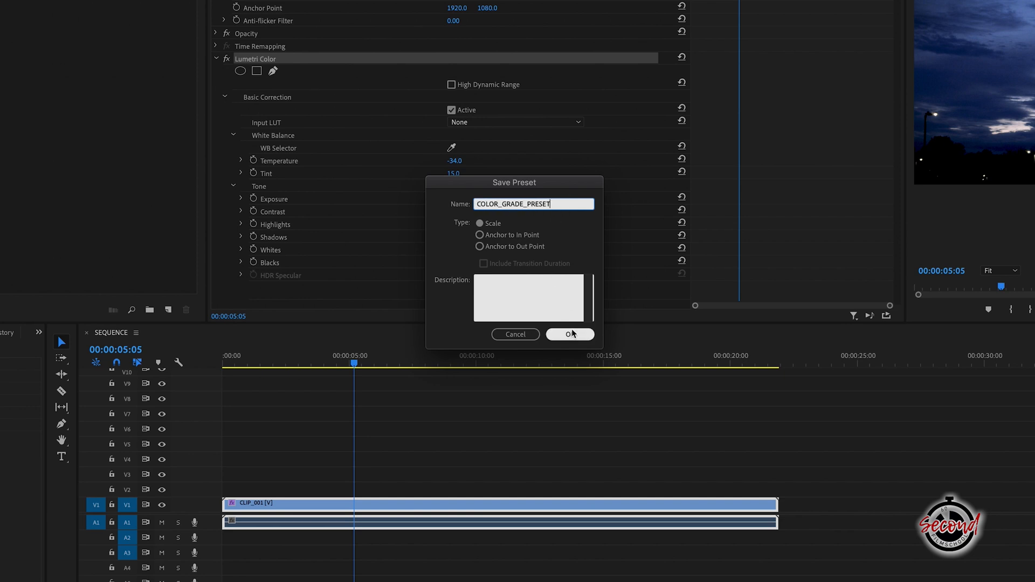
click(570, 335)
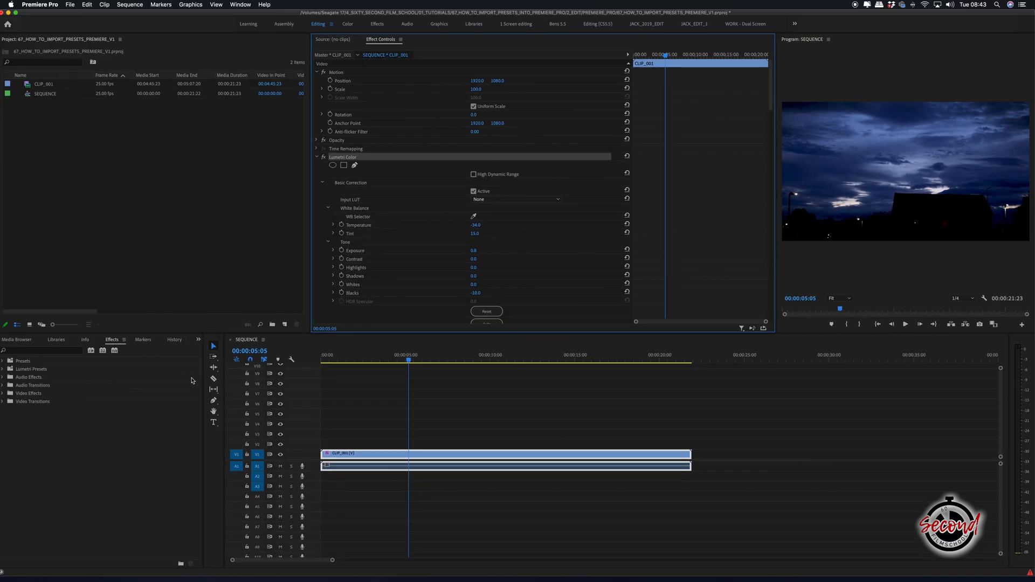
Expand the Presets folder and choose Export Presets for COLOR_GRADE_PRESET
click(3, 361)
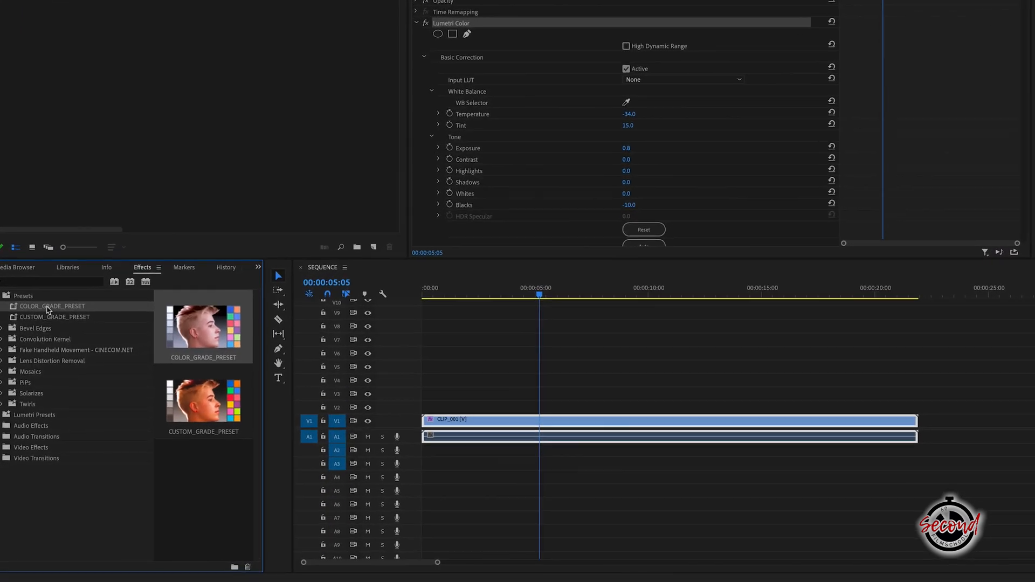
right_click(53, 306)
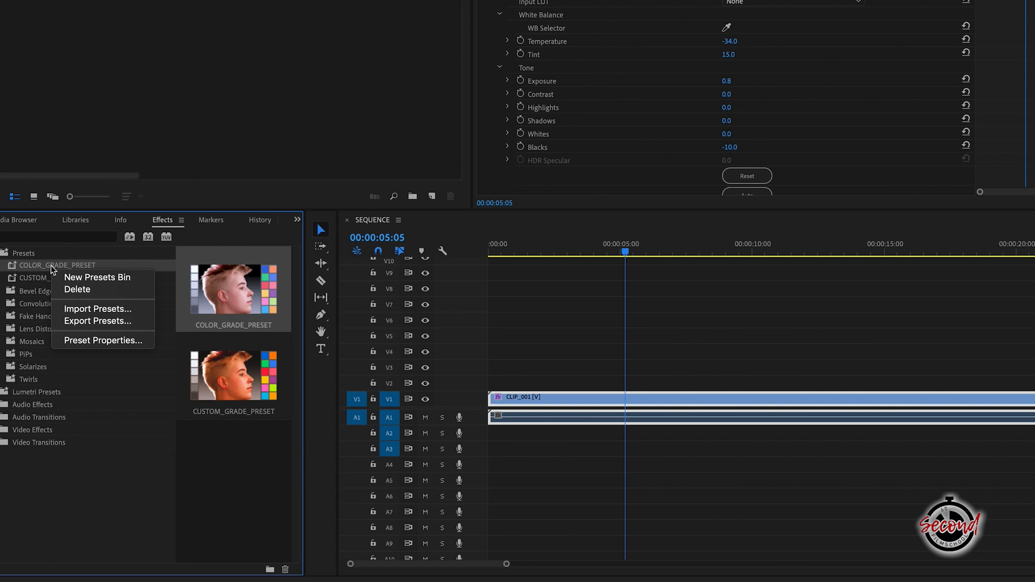
click(97, 320)
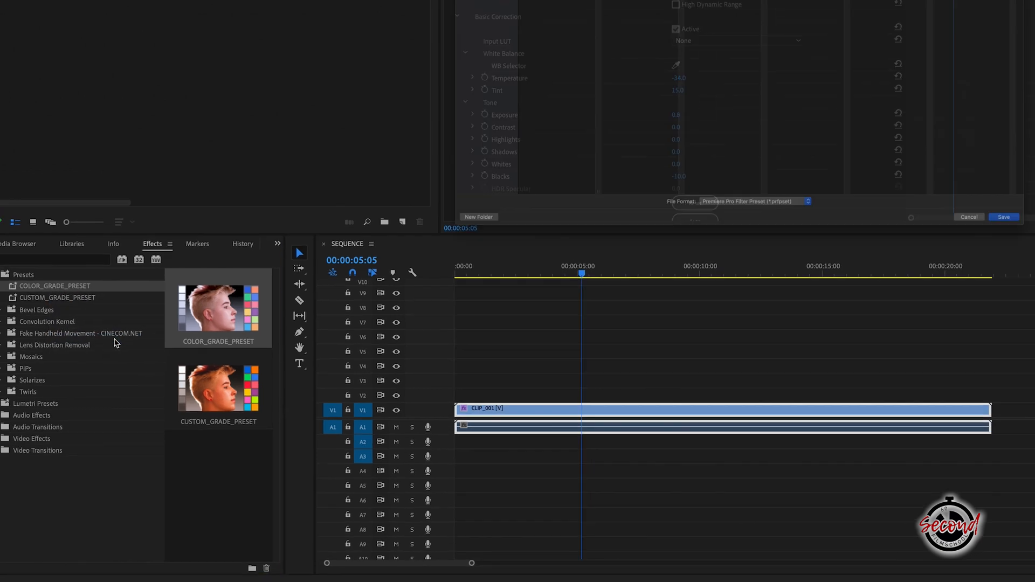